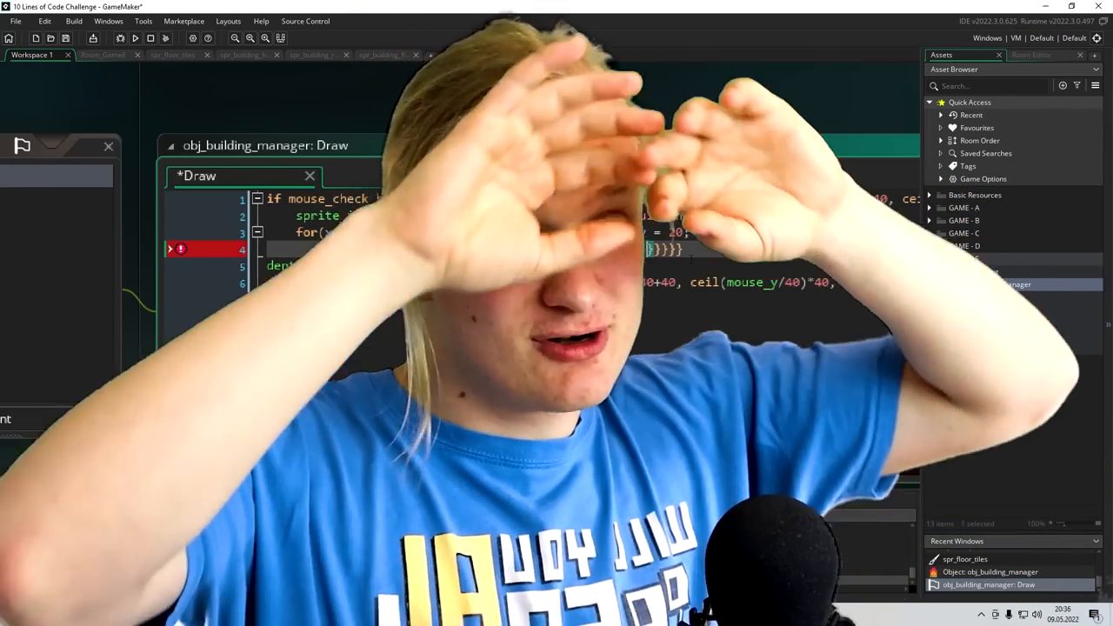
Launch the game, which halts on a Code Error about obj_car in obj_building_manager's Draw event
click(136, 38)
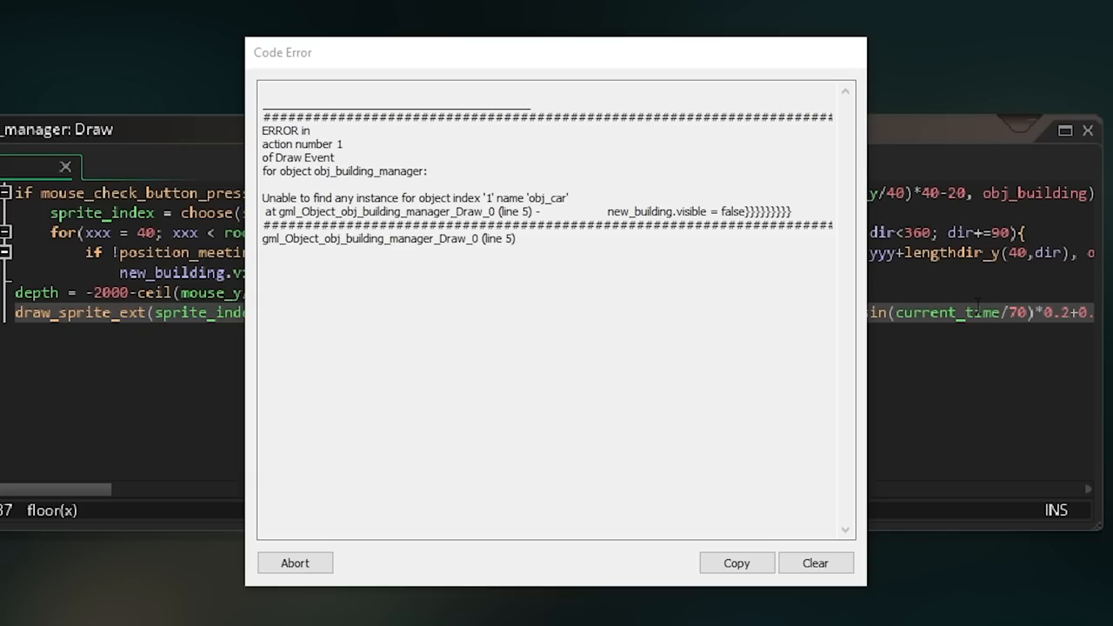
Abort the Code Error and return to revise obj_building_manager's Draw code onto fewer lines
click(296, 563)
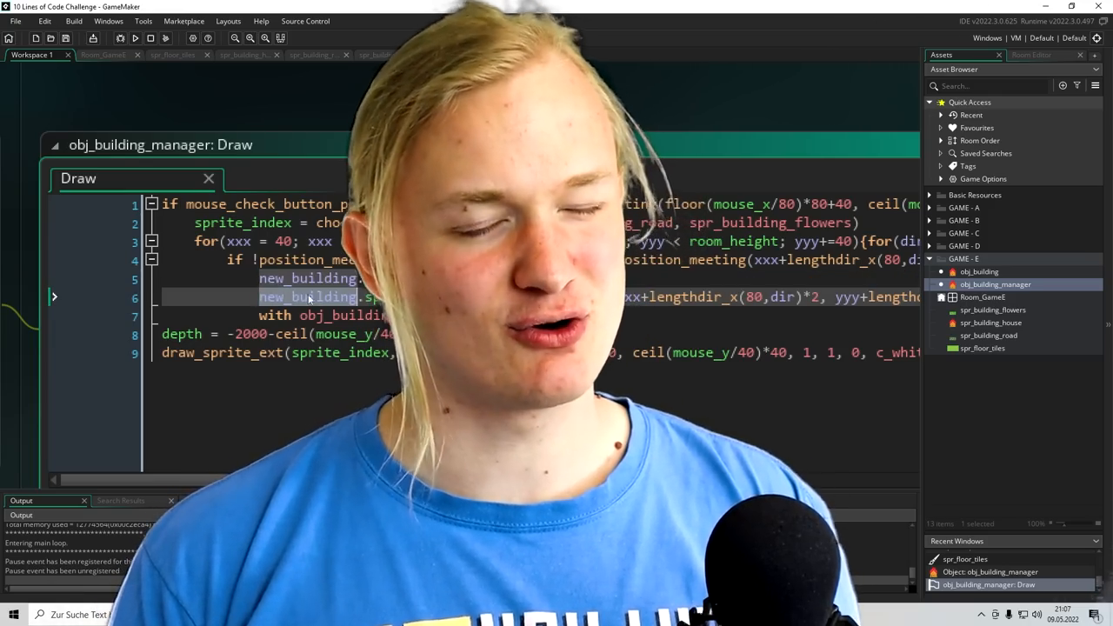
click(136, 38)
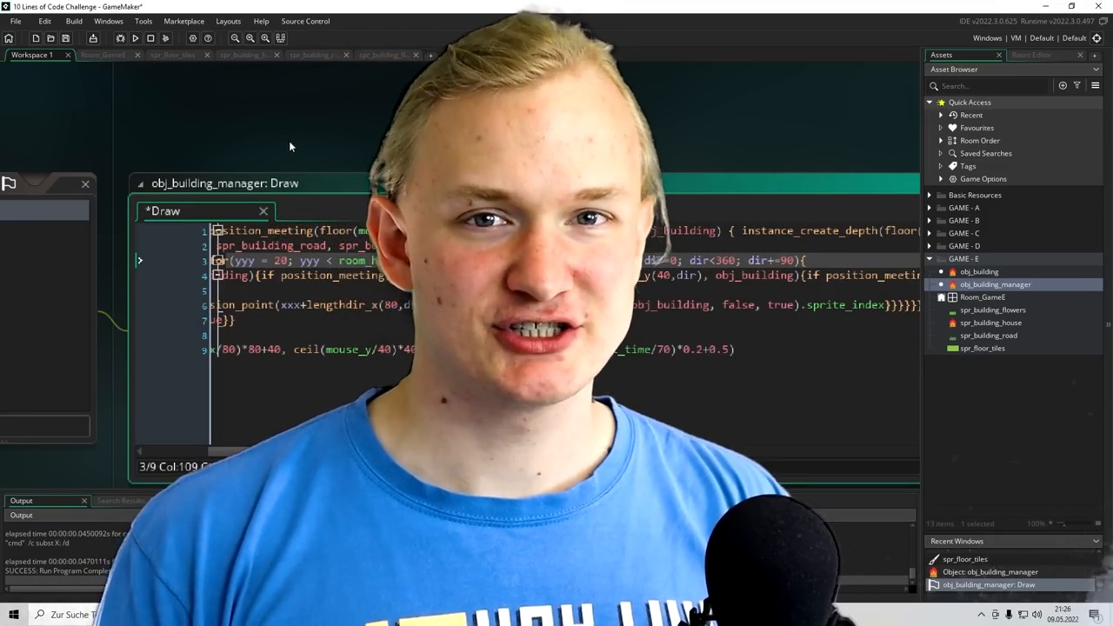
Launch the game error-free and place a road tile on an empty cell near the grid's top-left
click(135, 38)
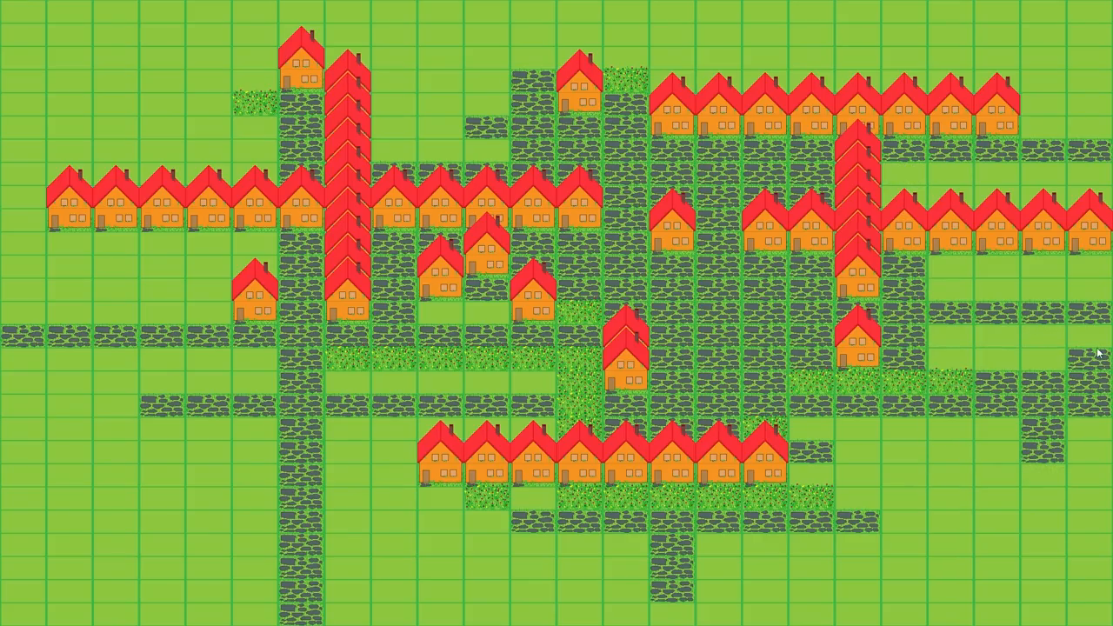
click(160, 87)
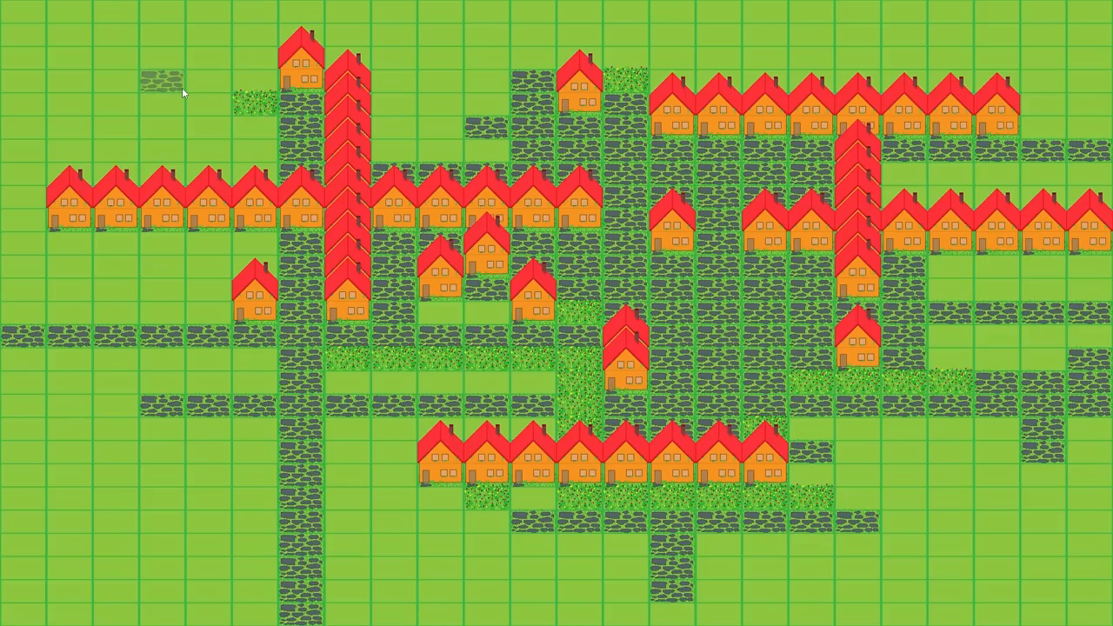